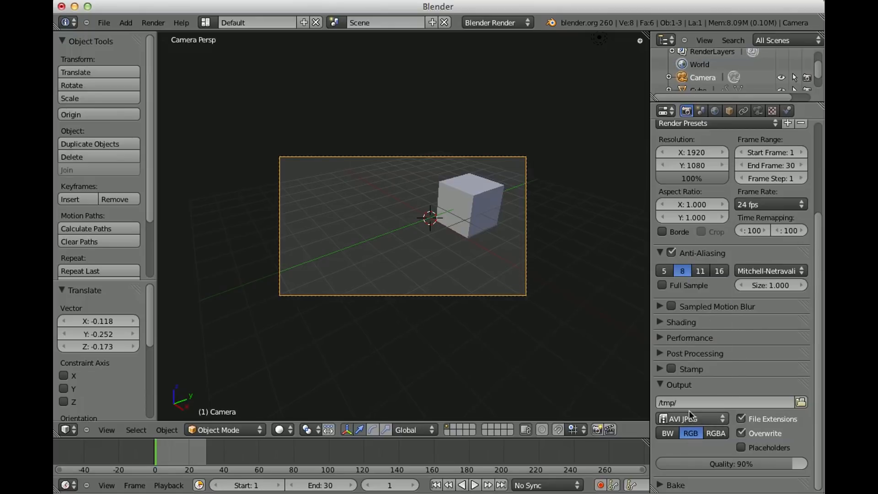
# Navigate the render output file browser to the Desktop folder
pyautogui.click(799, 402)
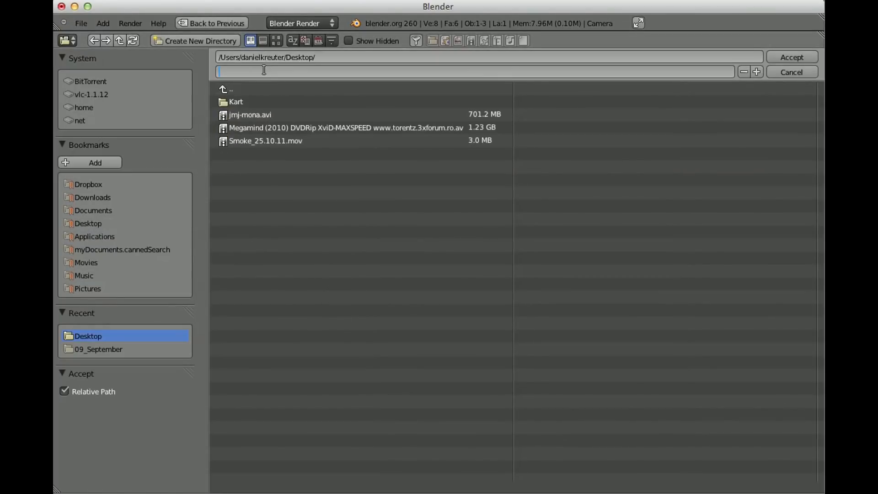